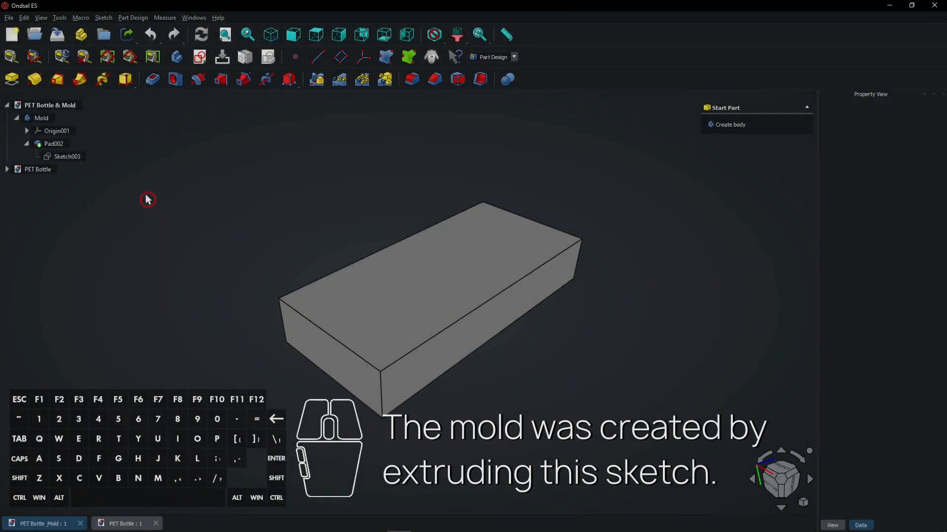
Review the mold pad, nudging its length up and back to 45 mm.
left_click(66, 157)
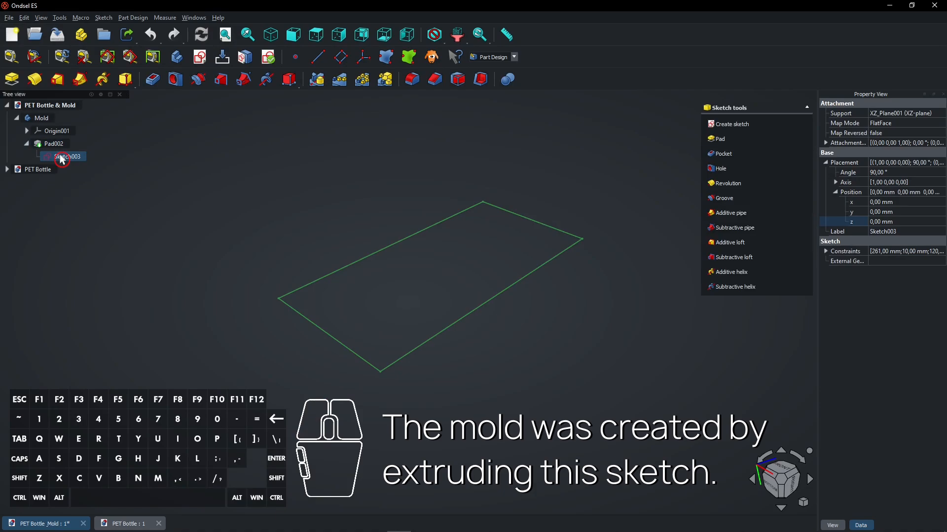
left_click(53, 143)
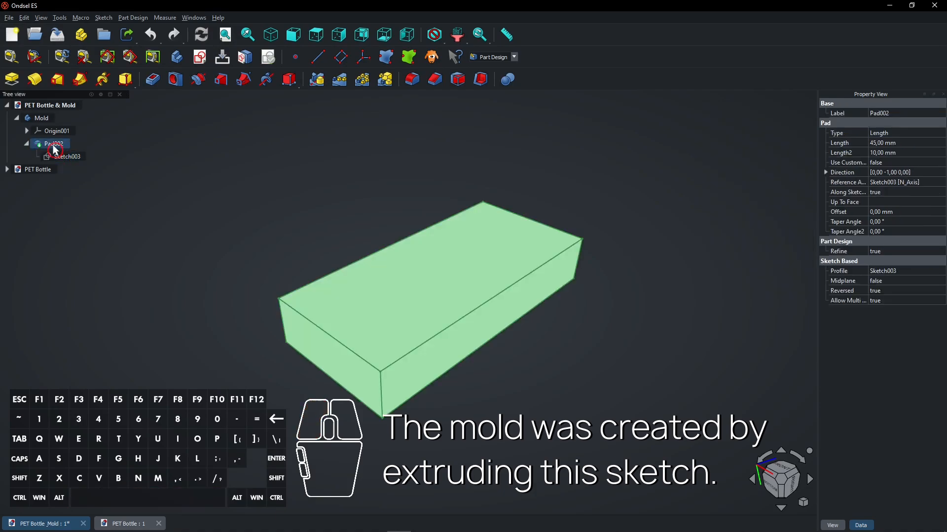
double_click(53, 143)
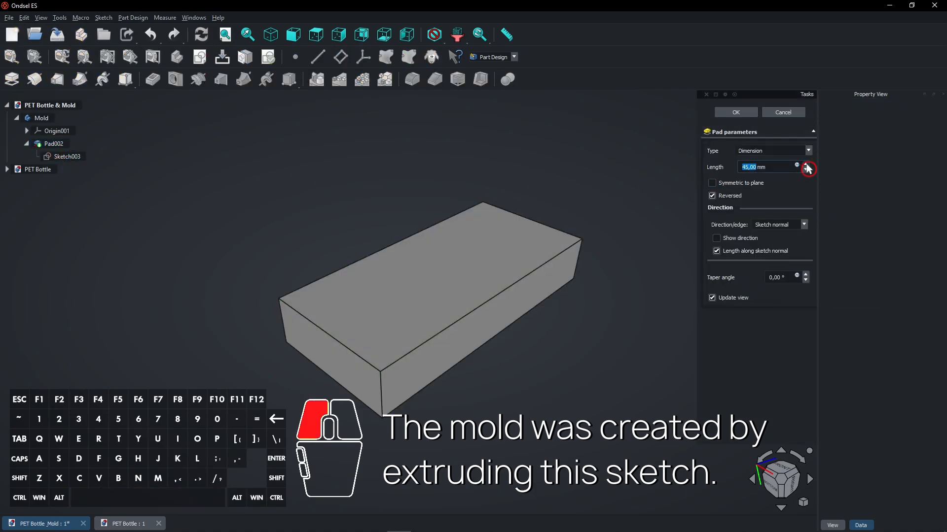
left_click(805, 164)
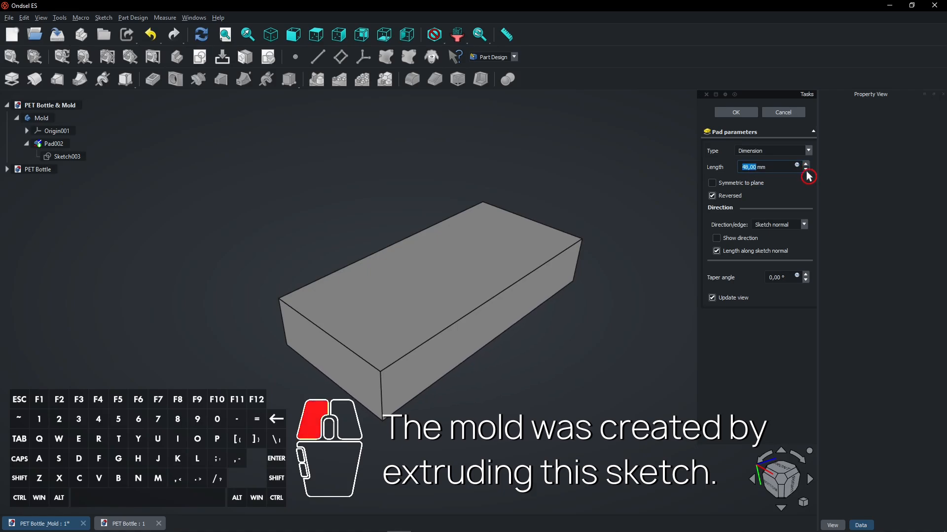
left_click(805, 169)
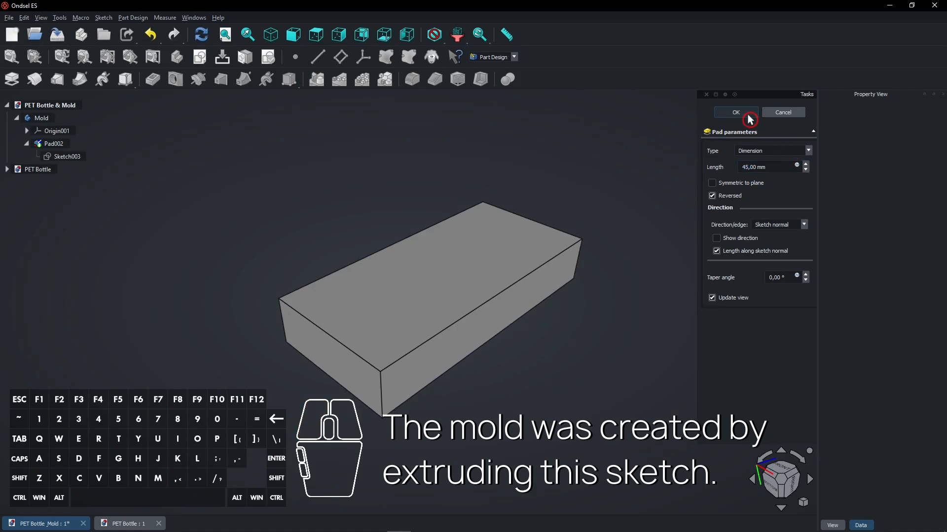
left_click(735, 112)
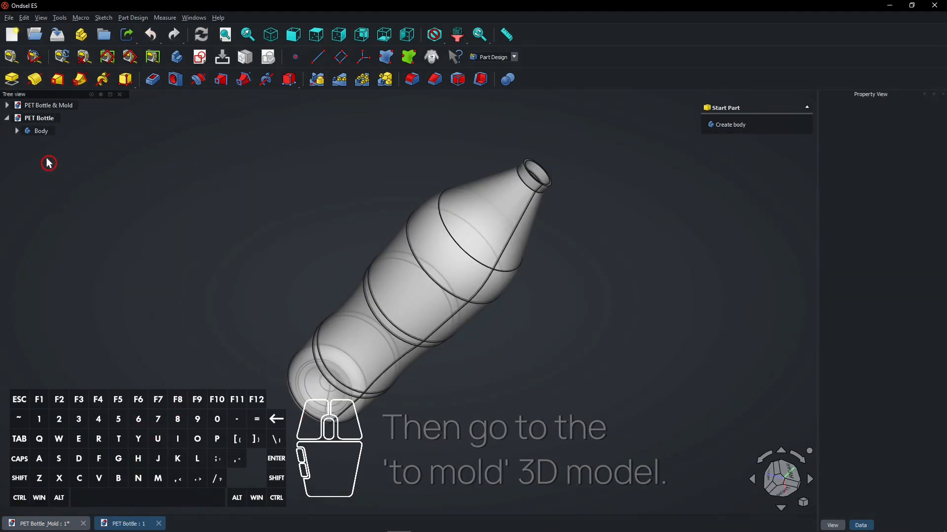
Copy the PET Bottle body together with all its dependent features.
right_click(40, 131)
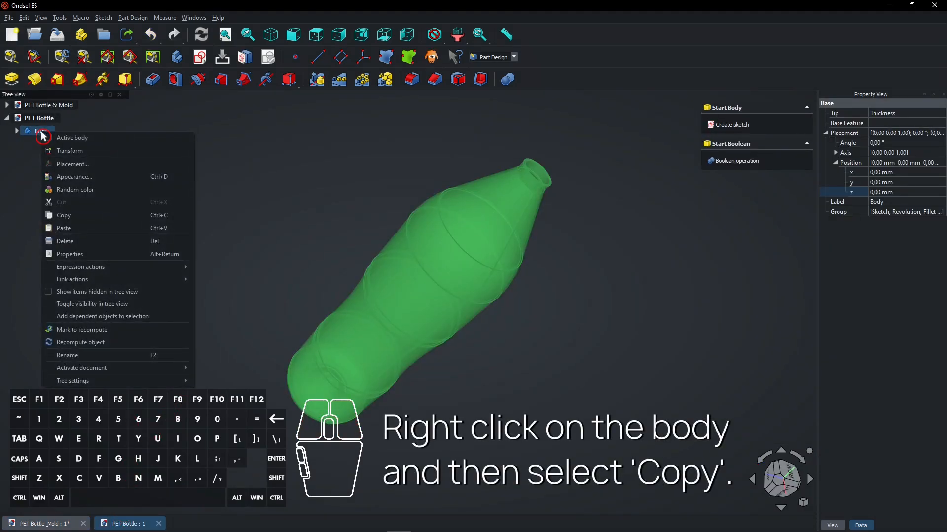
mouse_move(90, 215)
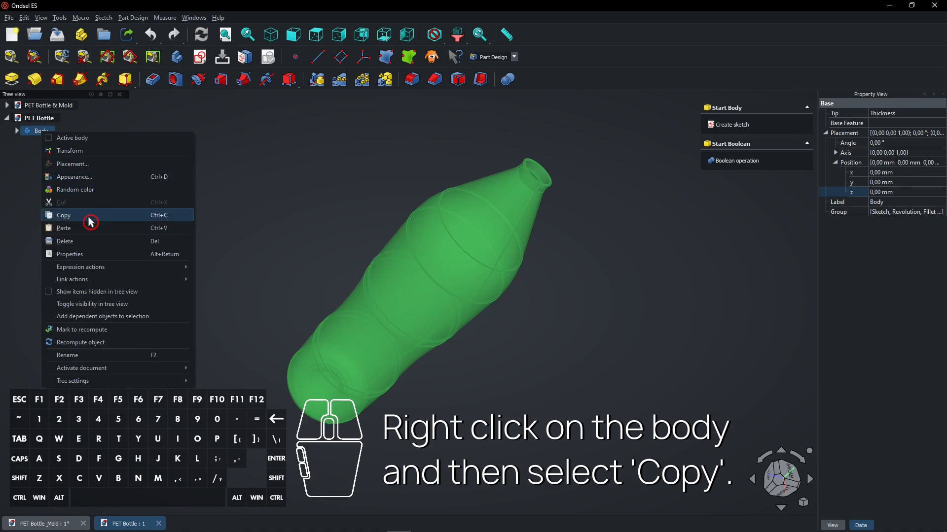
left_click(64, 215)
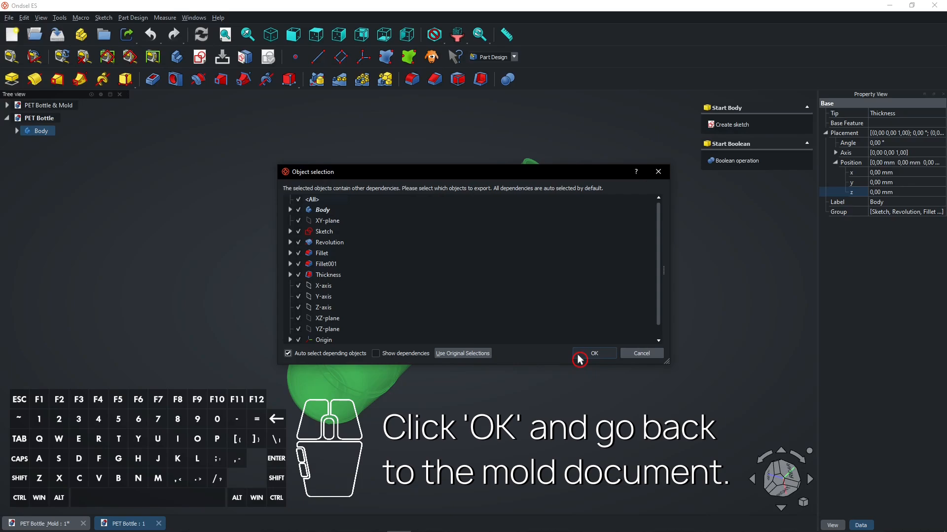
left_click(593, 353)
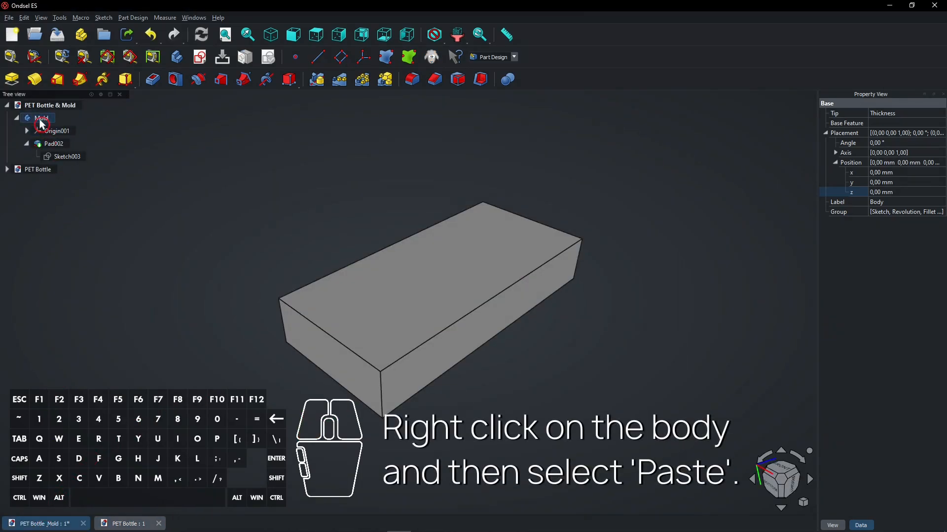
Paste two copies of the bottle body under Mold and select the first.
right_click(41, 118)
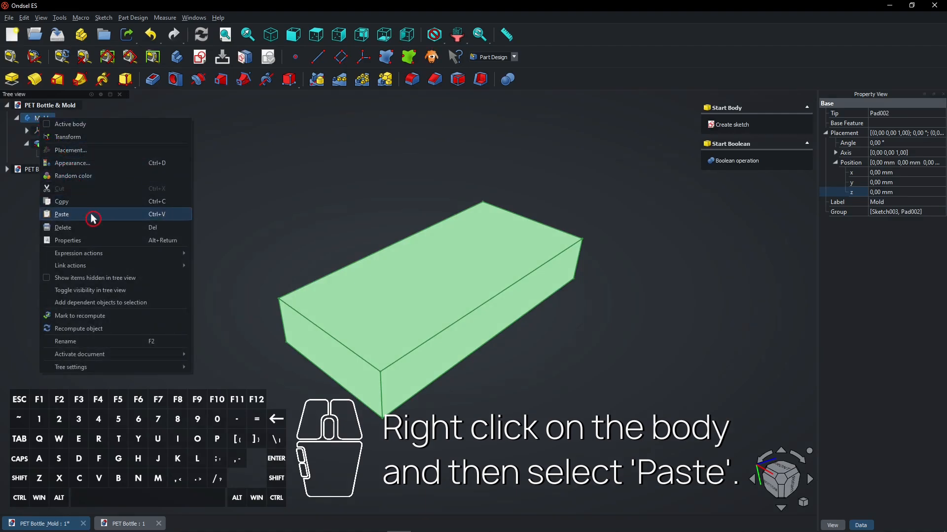
left_click(61, 215)
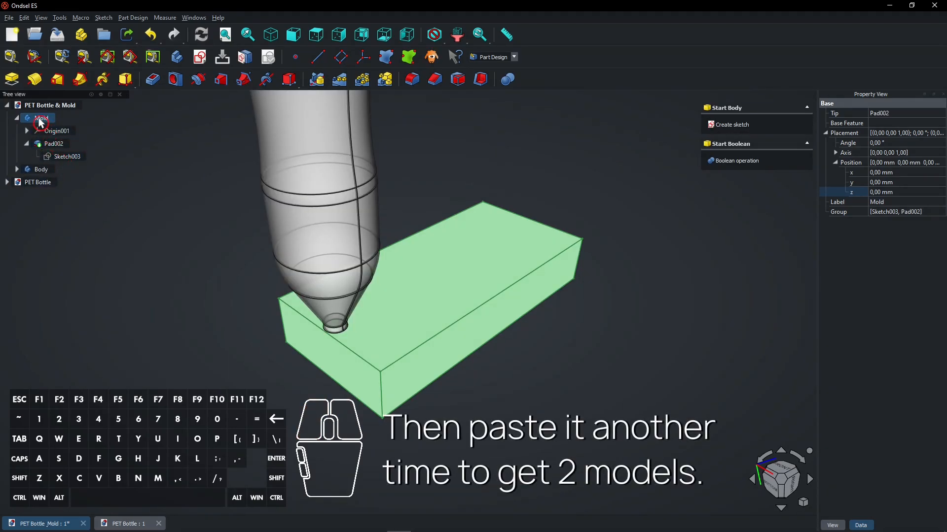
right_click(42, 118)
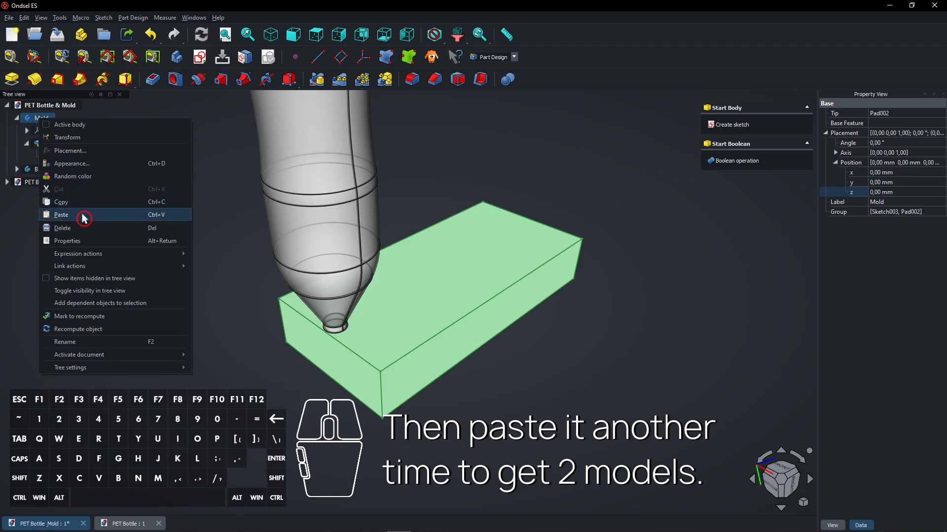
left_click(61, 215)
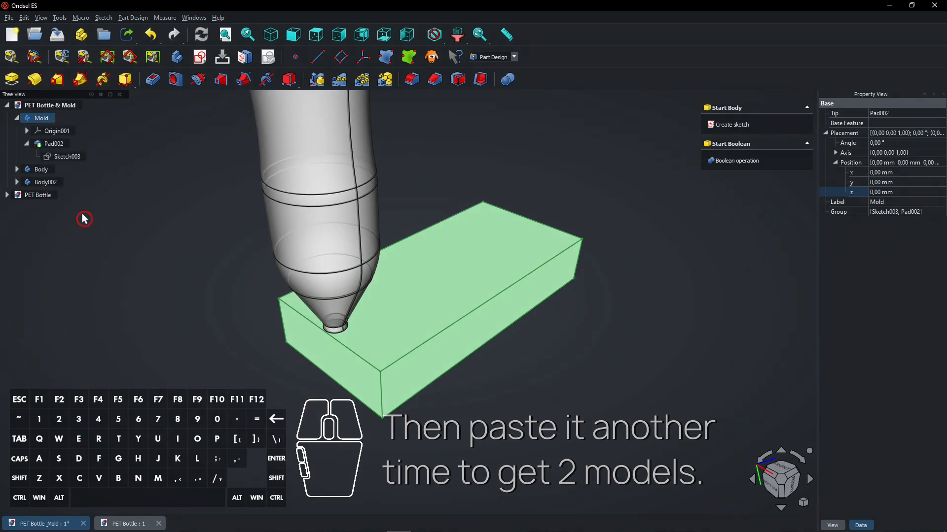
left_click(41, 169)
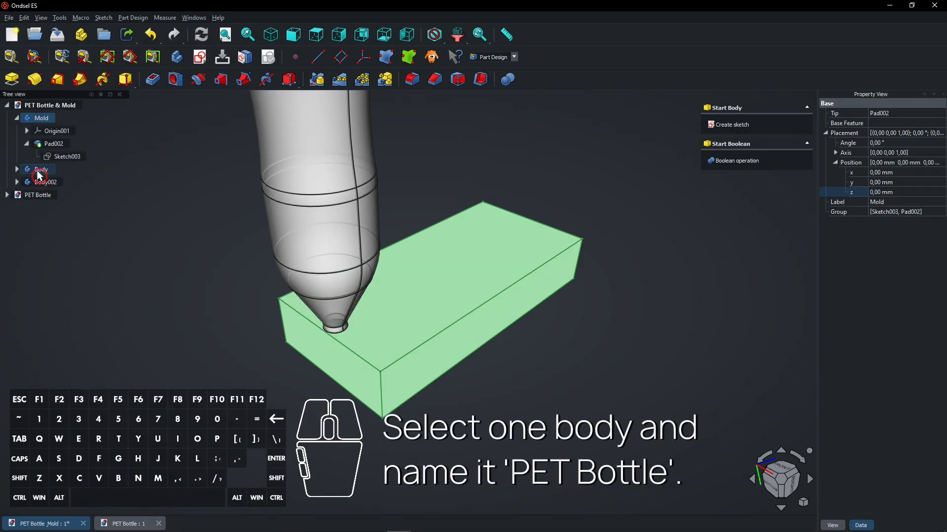
Rename the first pasted body, starting to type the name 'PET Bottle'.
left_click(41, 169)
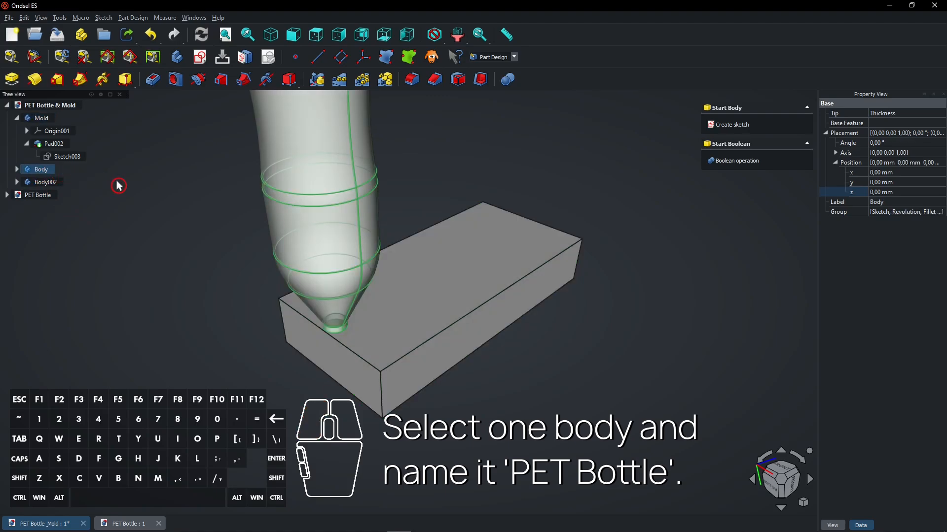
type("PET Bottle")
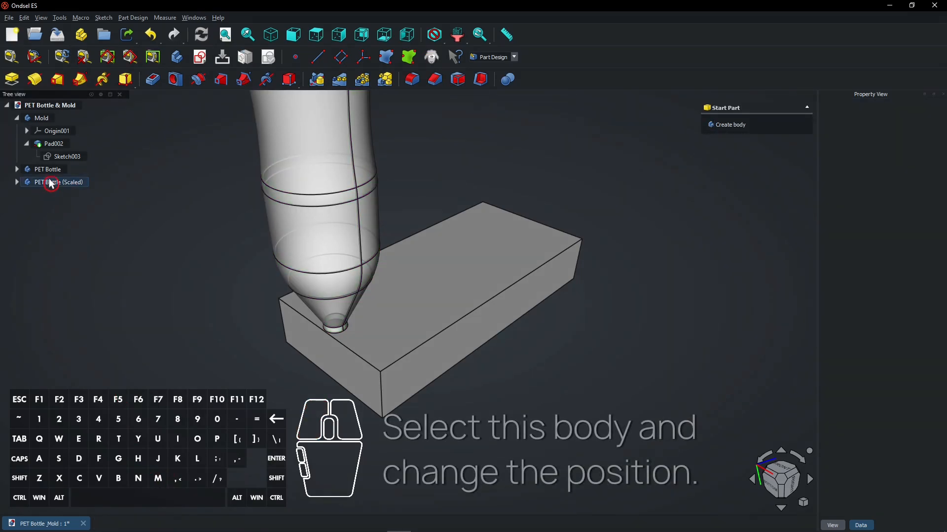
Give each bottle body placement angle 90° about X and z position 250 mm.
left_click(48, 169)
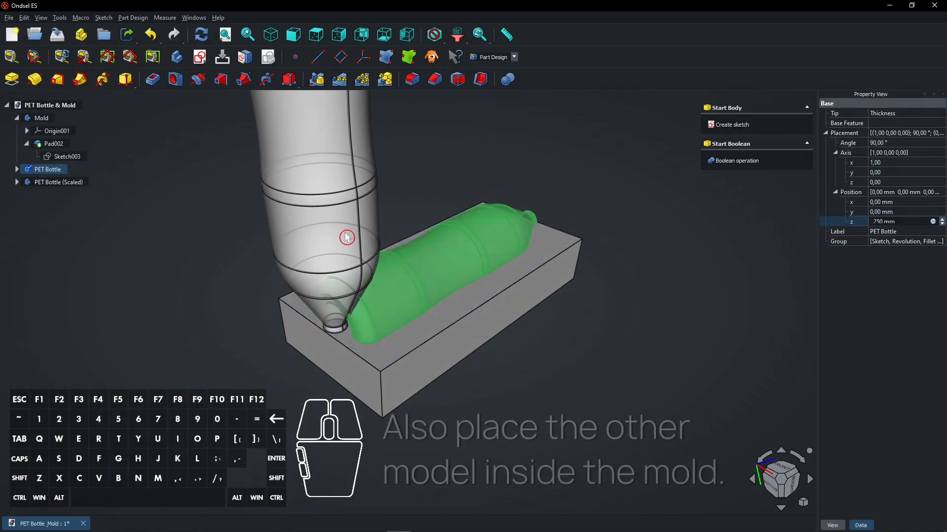
left_click(59, 182)
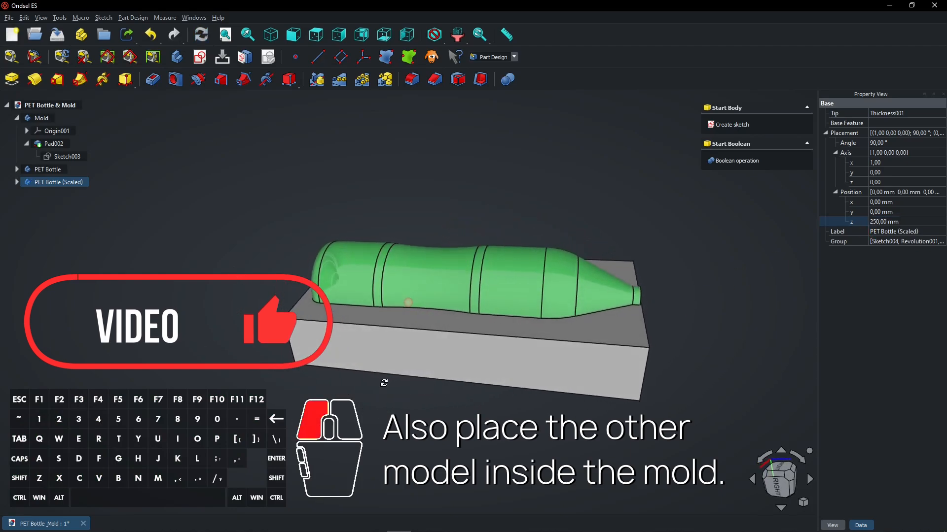
left_click(48, 170)
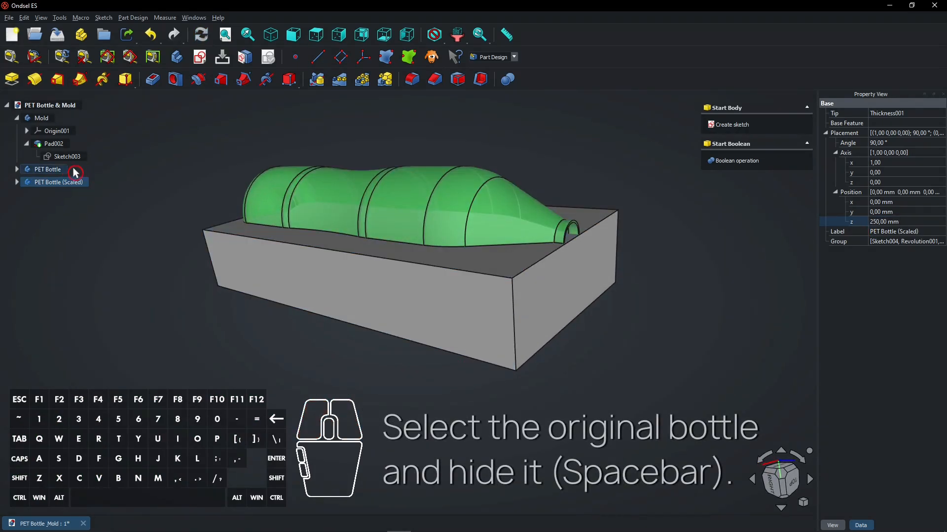
Hide the original PET Bottle and expand PET Bottle (Scaled)'s features.
left_click(47, 169)
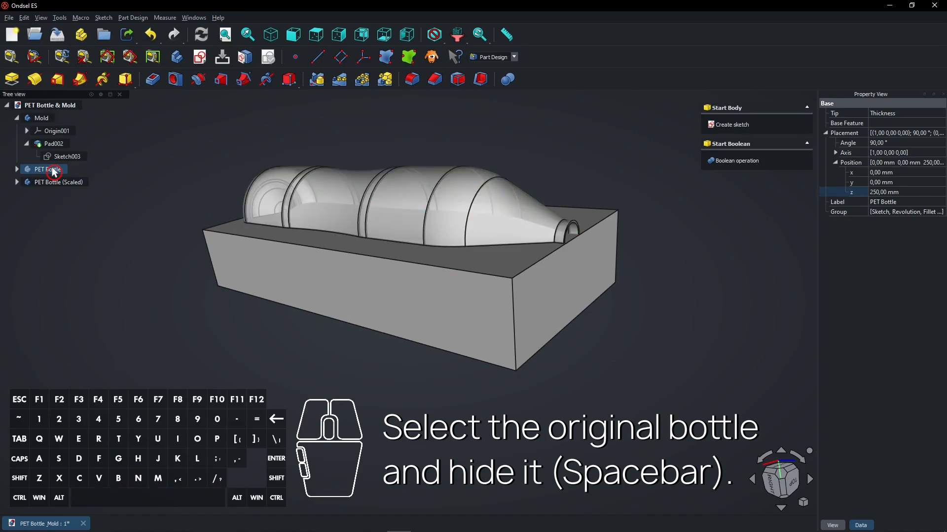
left_click(59, 182)
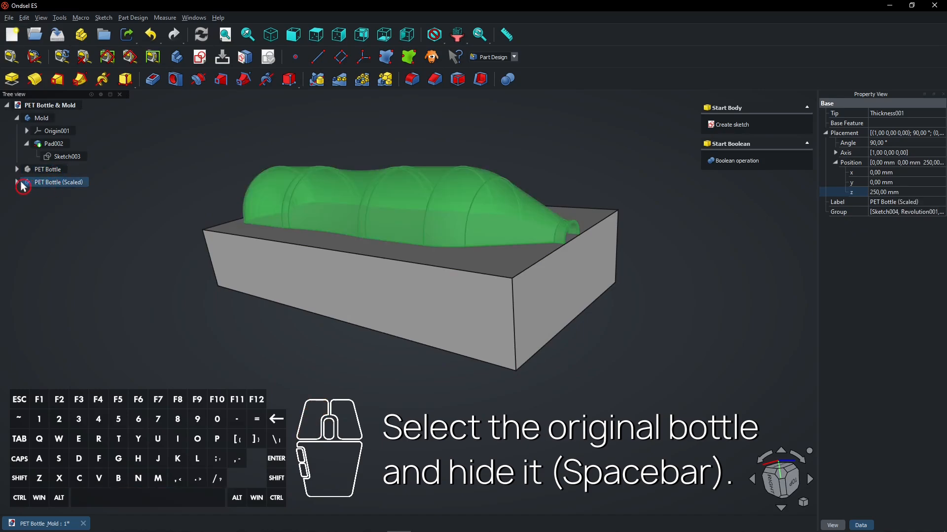
left_click(17, 183)
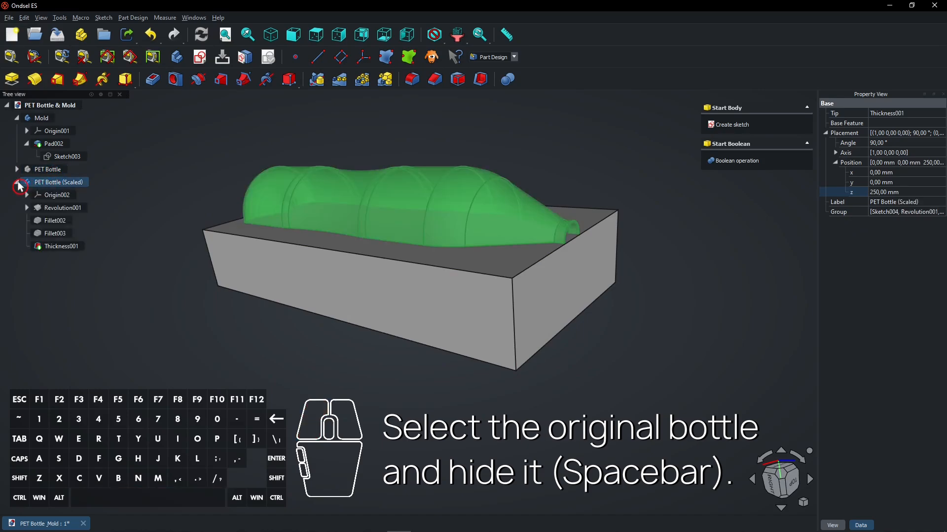
left_click(18, 118)
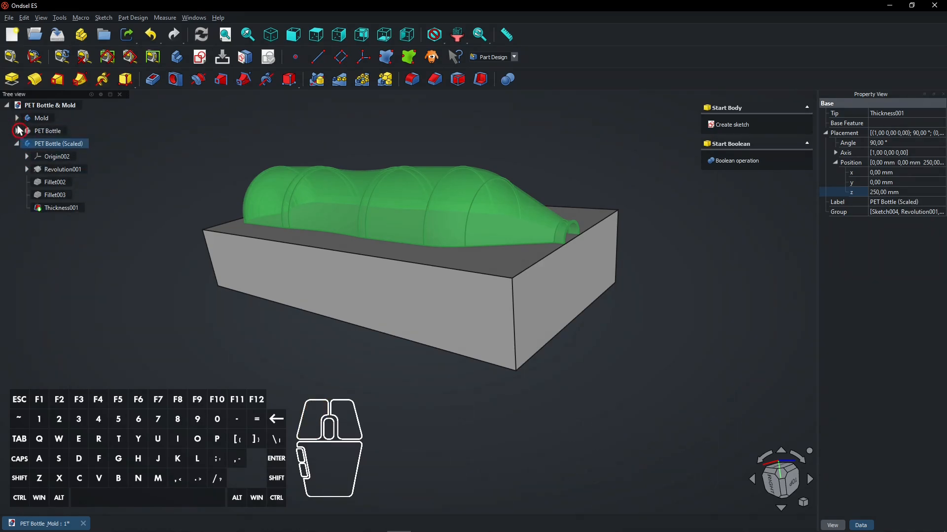
Delete Thickness001 so the scaled body becomes a solid bottle, then reselect it.
left_click(61, 208)
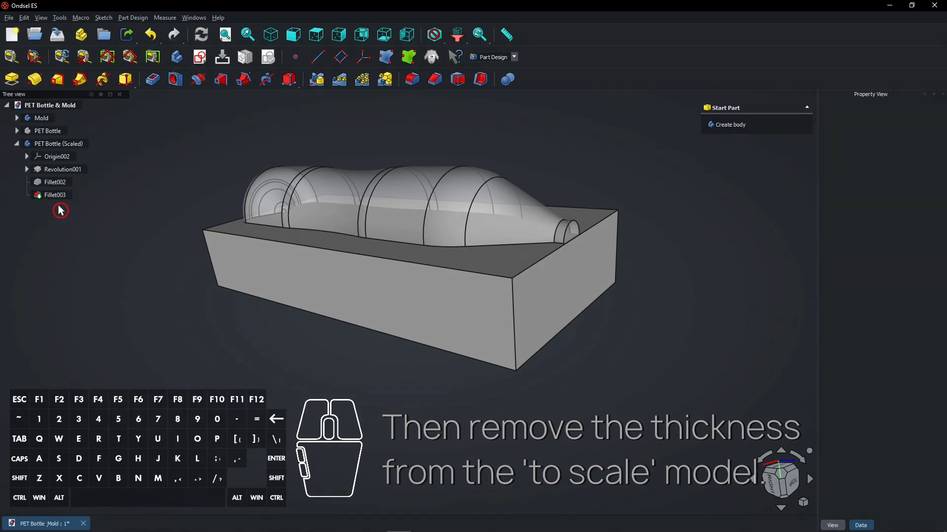
left_click(57, 144)
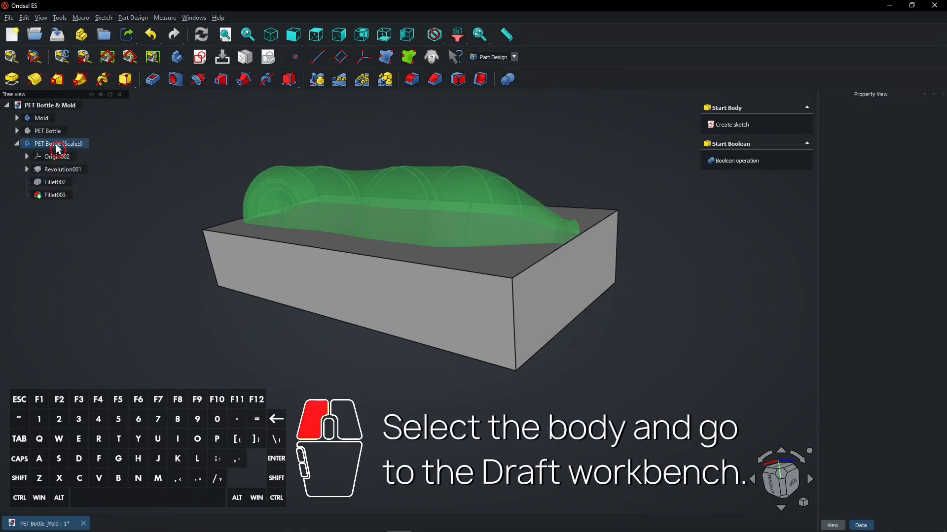
left_click(512, 56)
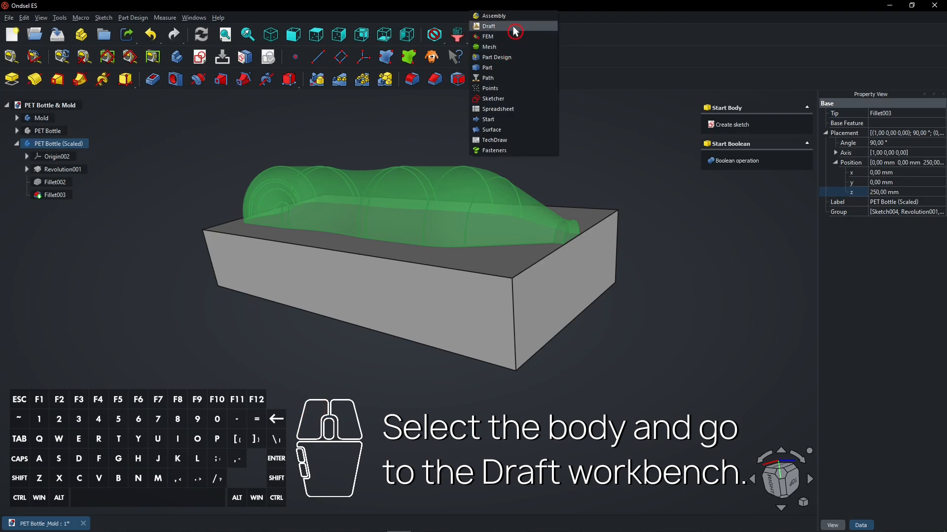
Draft-scale PET Bottle (Scaled) uniformly by 1,01 as a clone.
left_click(489, 26)
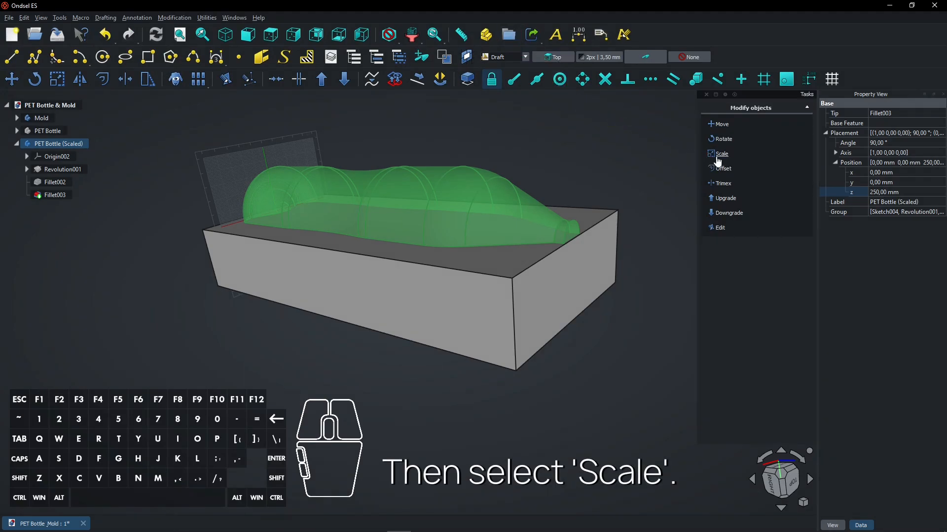
mouse_move(720, 153)
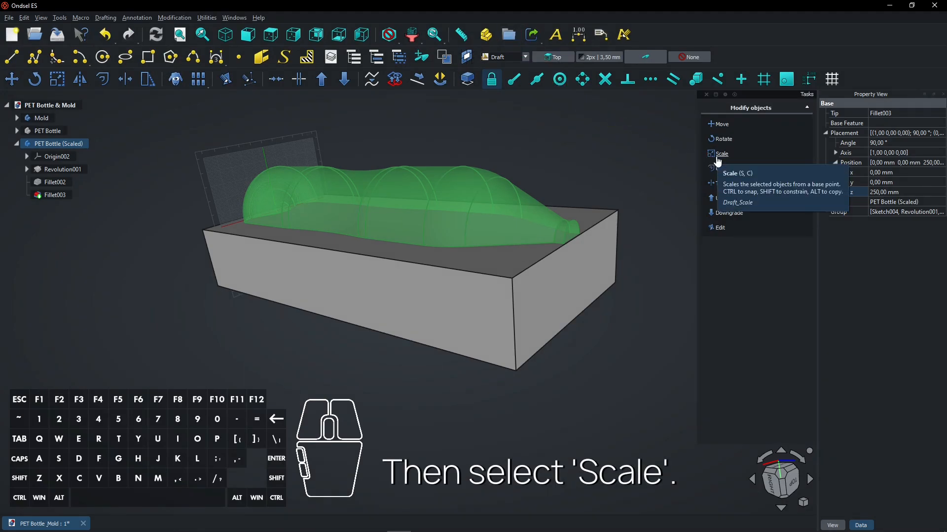
left_click(721, 154)
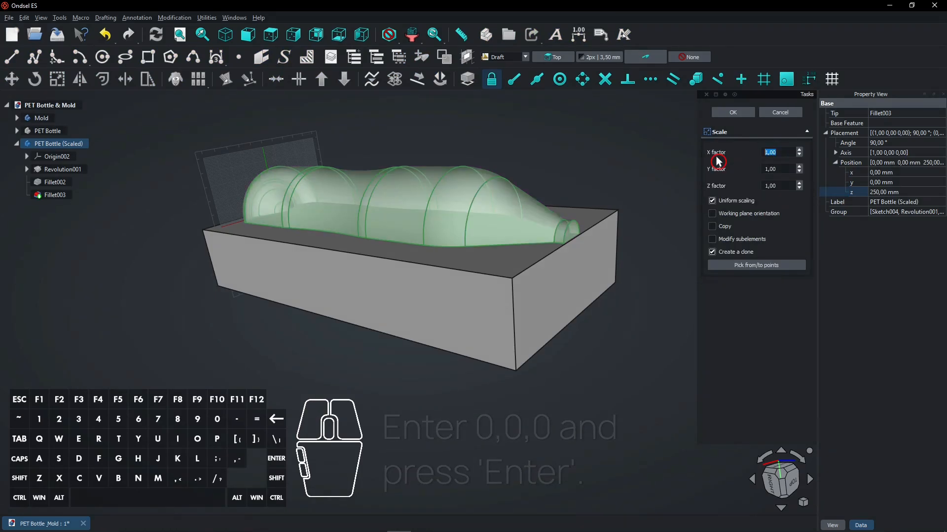
type("1,")
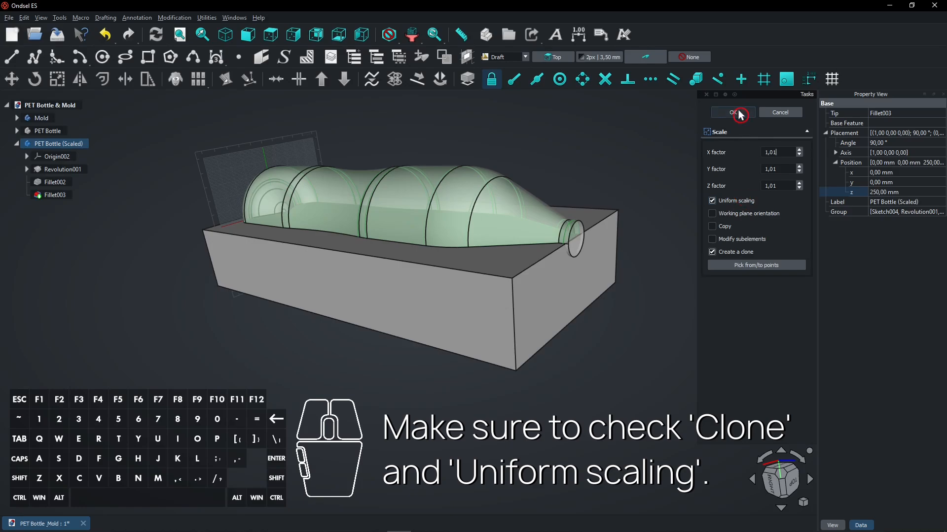
left_click(732, 113)
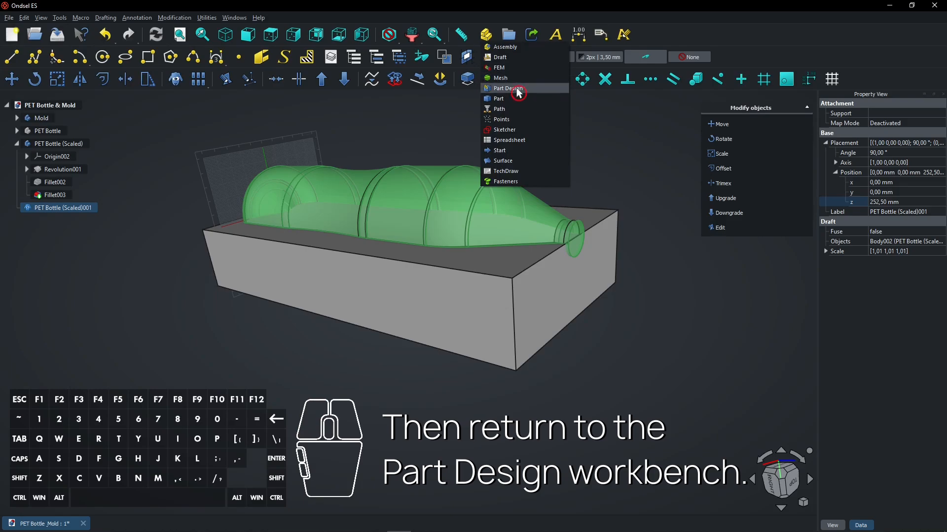
Hide PET Bottle (Scaled) and build a body from the clone, turned 90° about X.
left_click(507, 88)
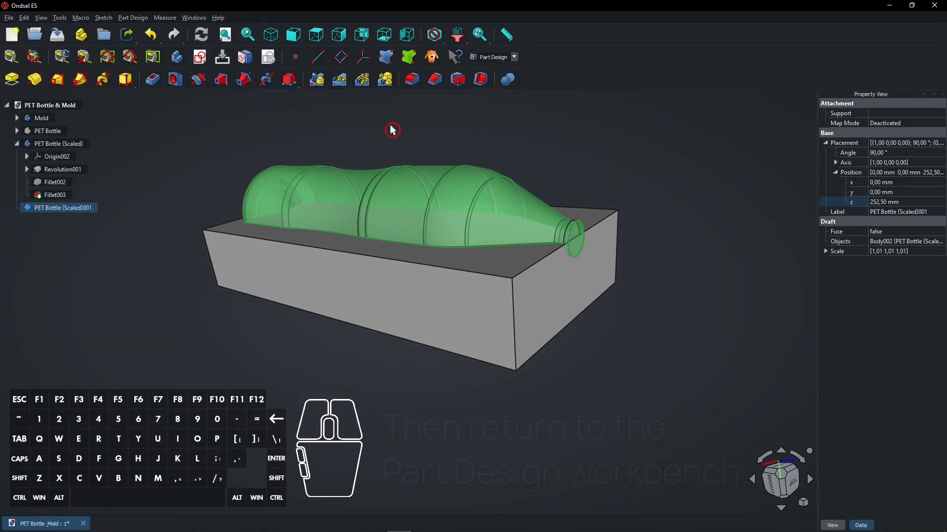
left_click(58, 143)
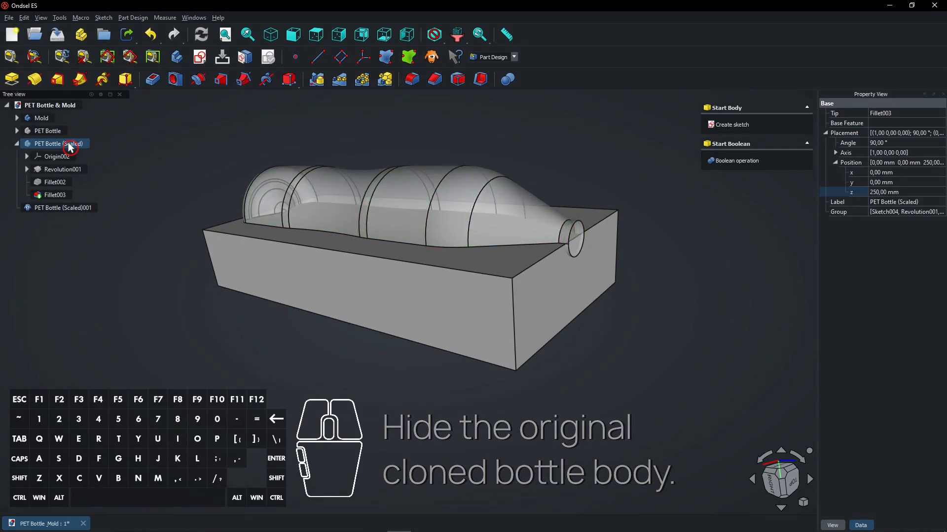
left_click(62, 207)
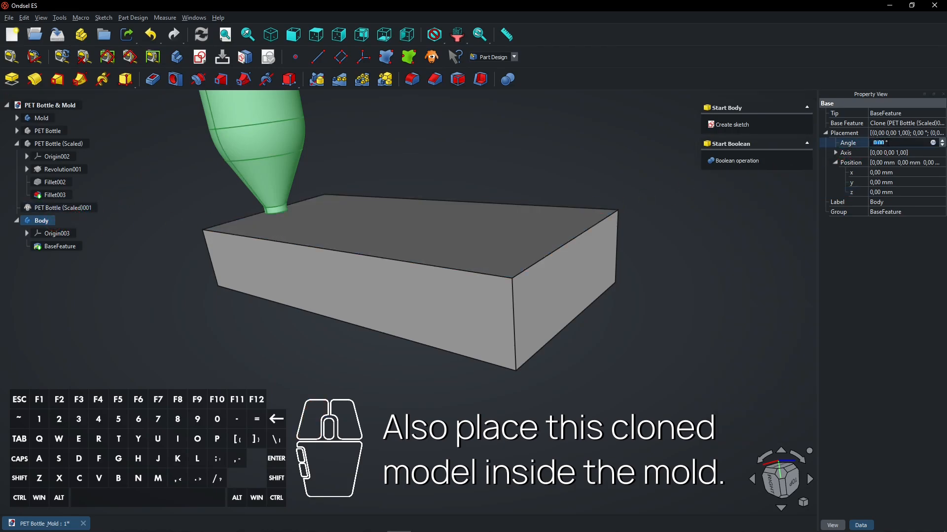
type("90")
left_click(906, 192)
type("250")
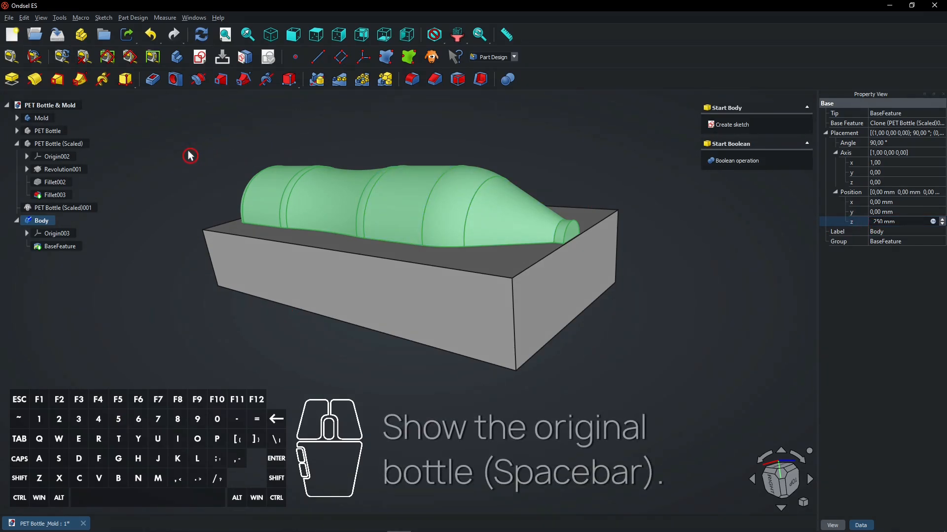
Unhide the original PET Bottle, collapse the tree, and highlight the enlarged body.
key("space")
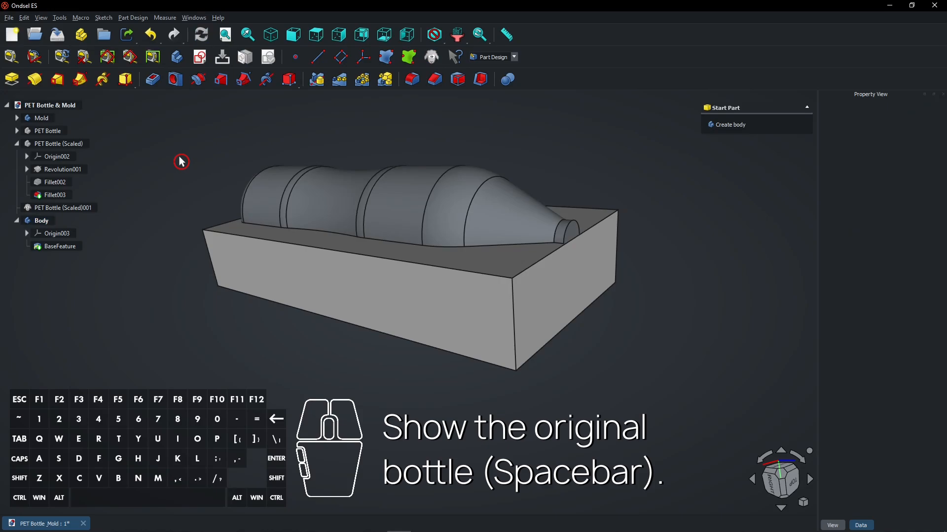
left_click(58, 143)
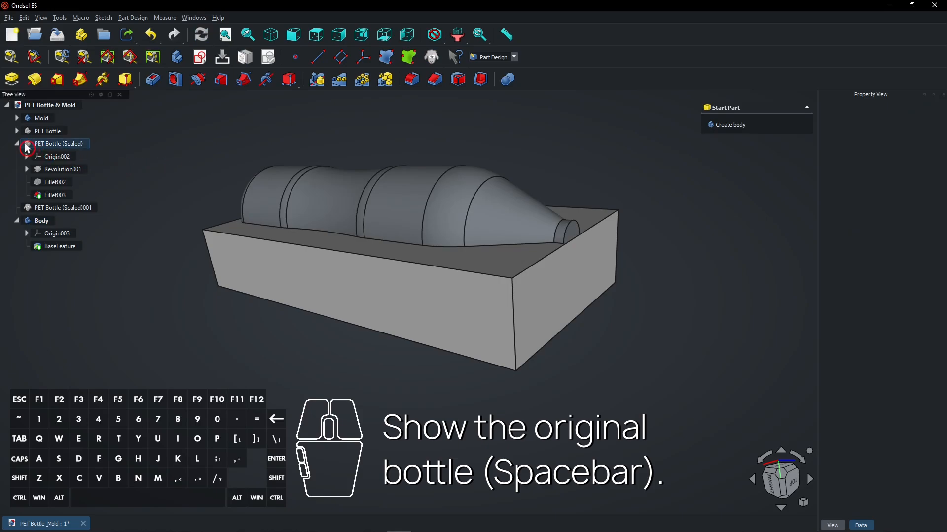
left_click(17, 144)
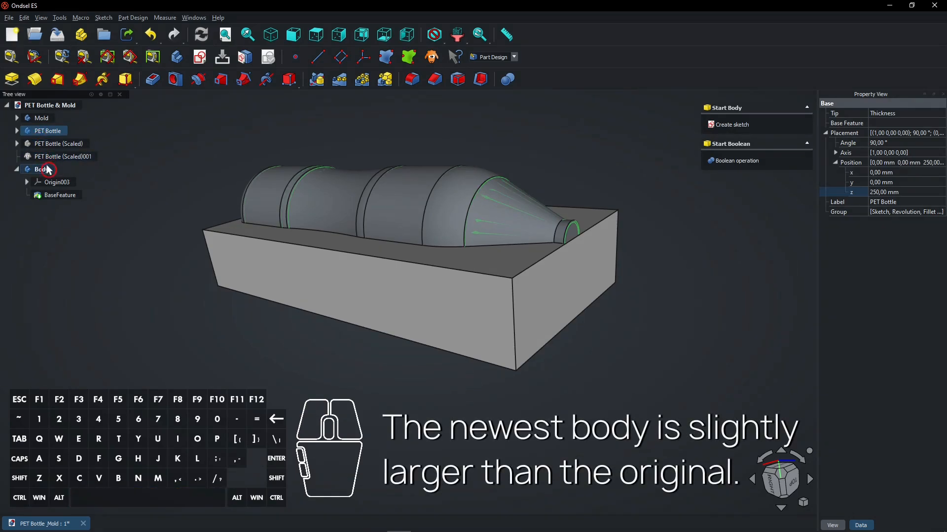
left_click(41, 169)
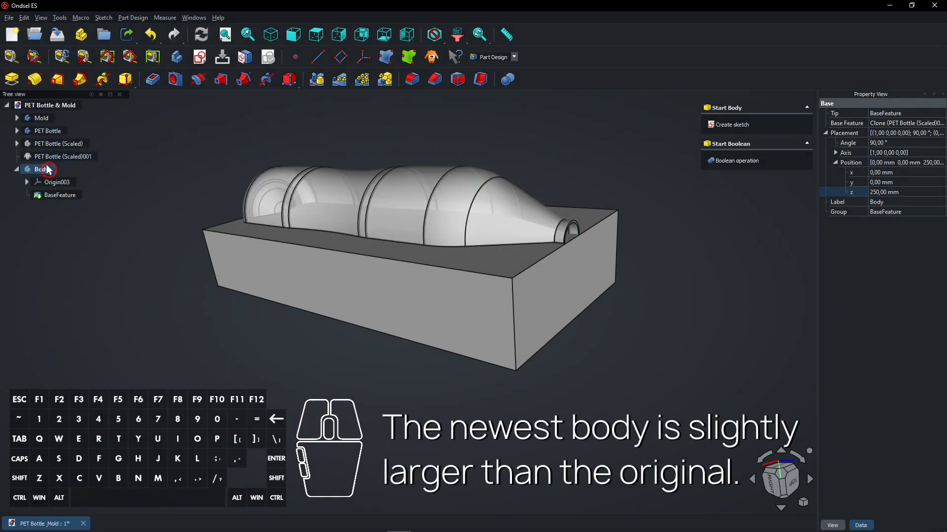
left_click(41, 169)
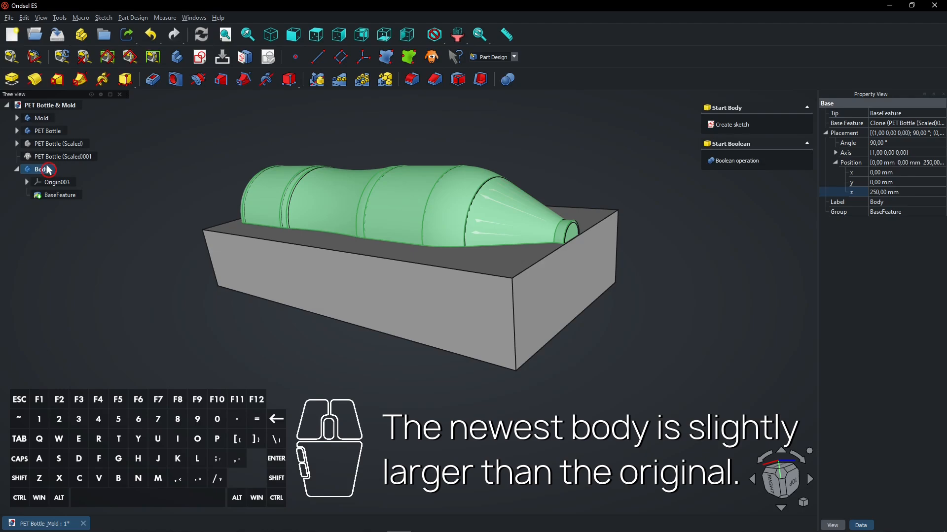
left_click(42, 118)
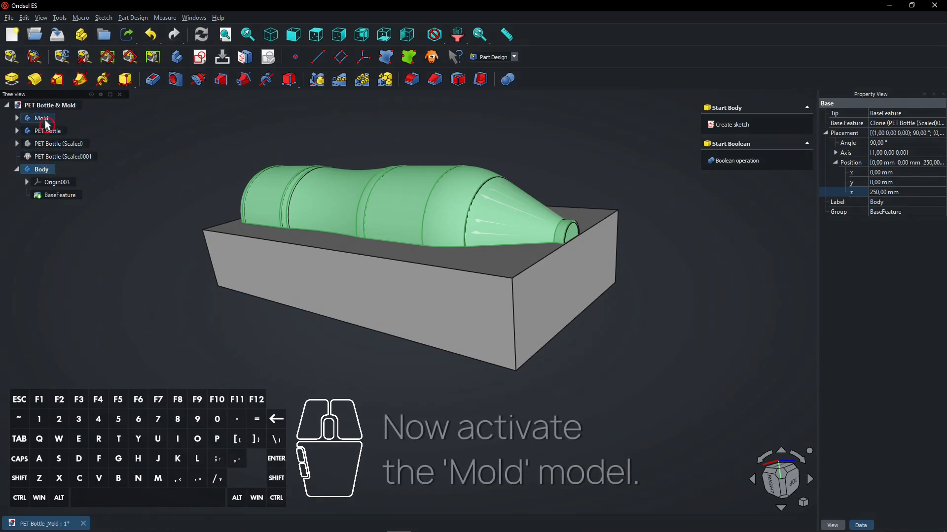
Activate Mold, add the enlarged Body, and apply a Boolean Cut.
double_click(41, 118)
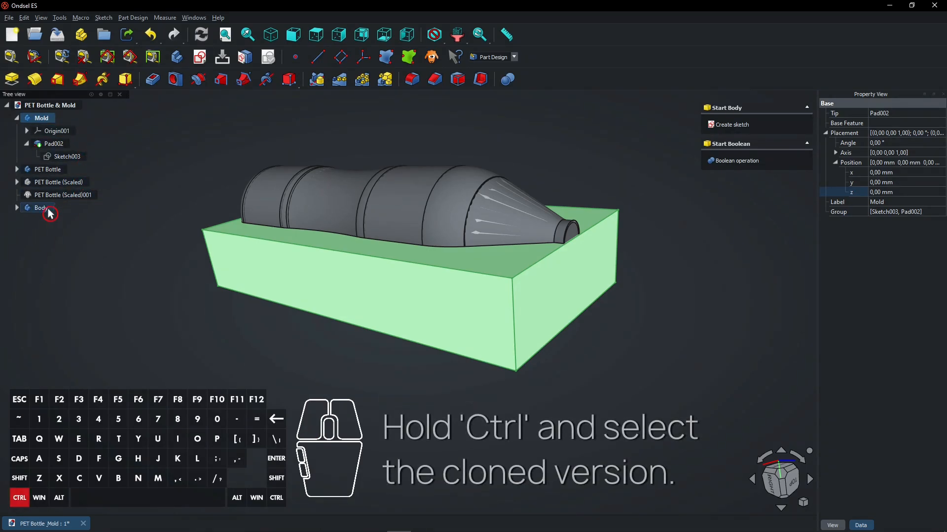
left_click(41, 208)
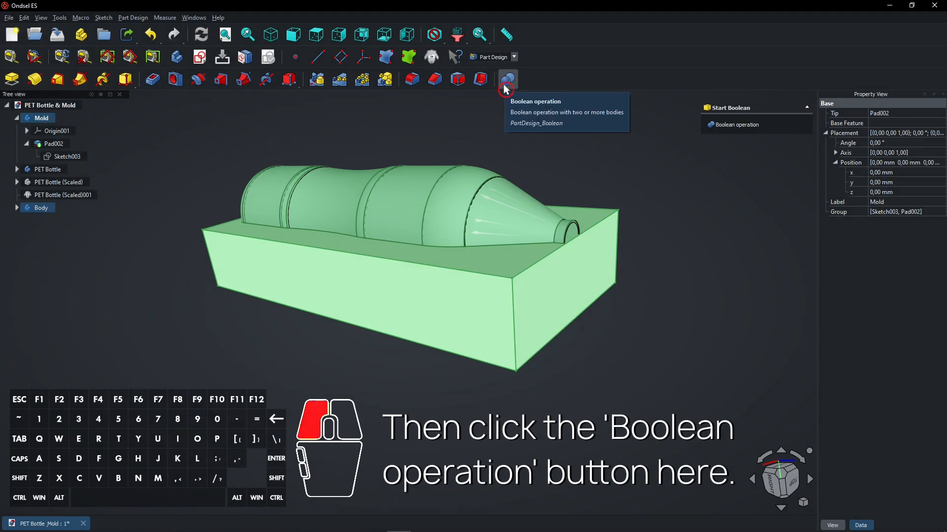
left_click(508, 79)
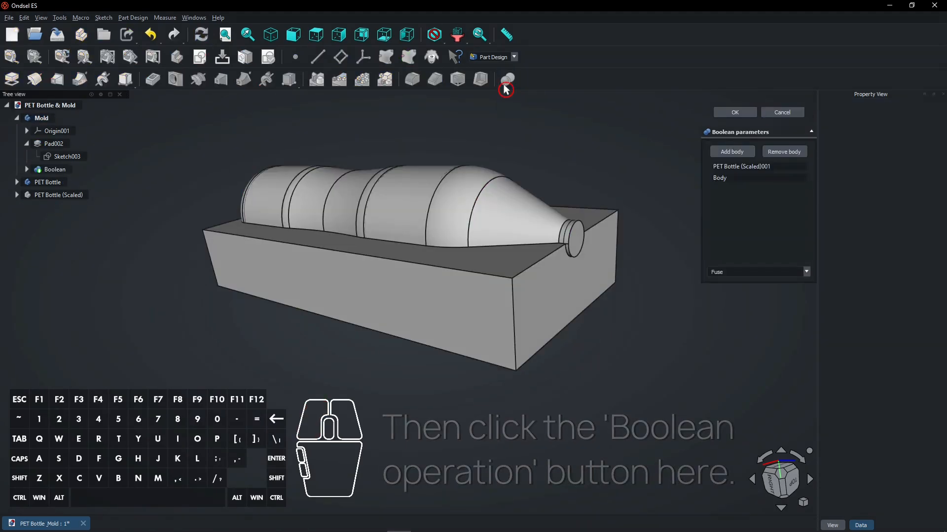
left_click(756, 272)
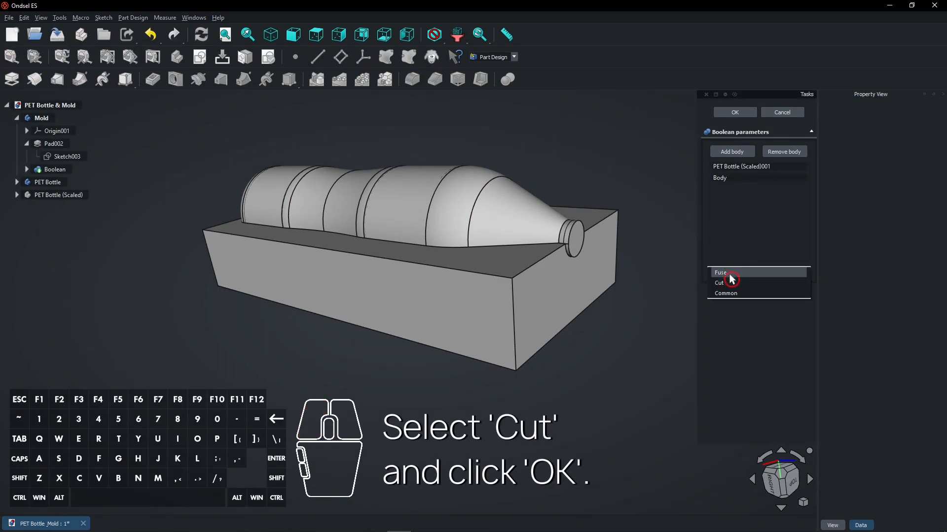
left_click(718, 283)
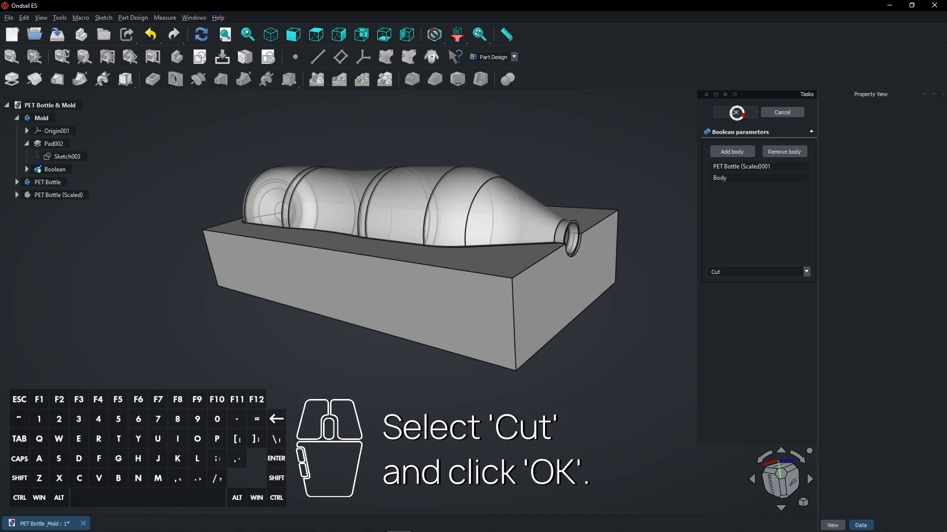
left_click(734, 113)
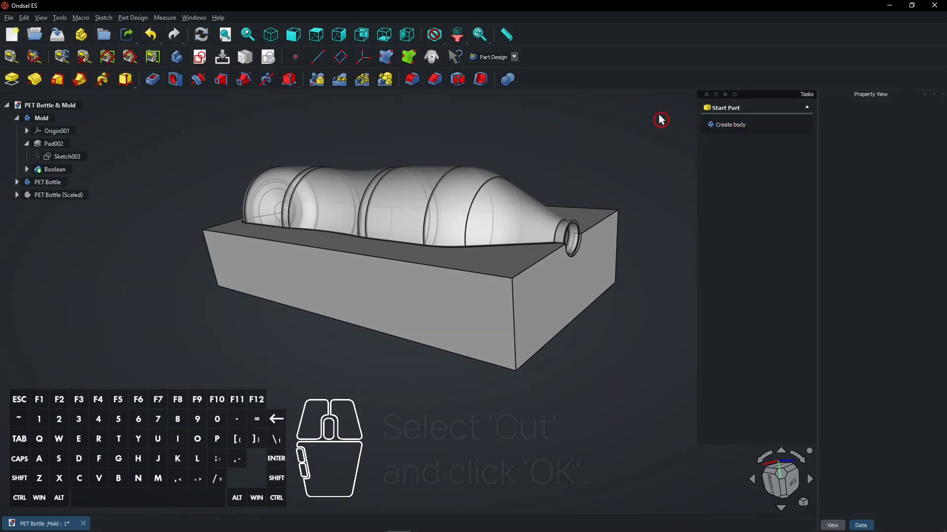
left_click(48, 182)
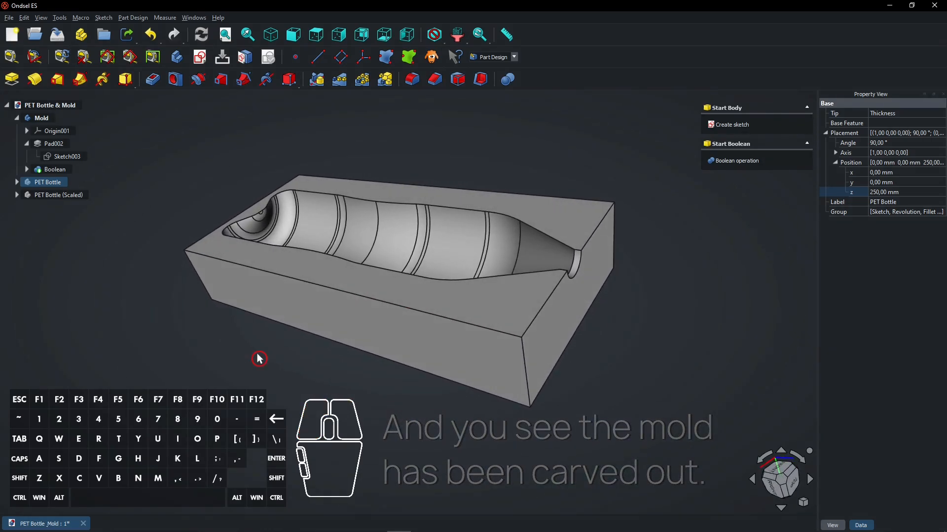
left_click(46, 182)
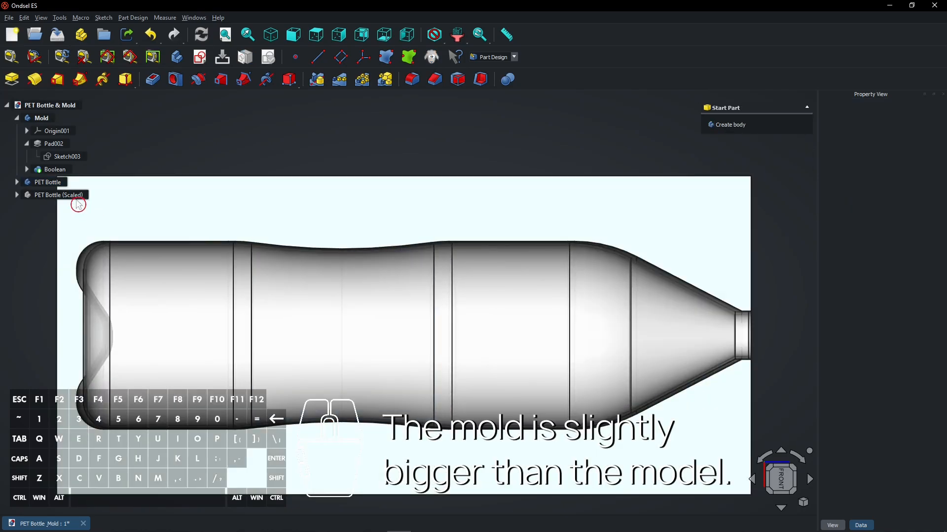
left_click(48, 182)
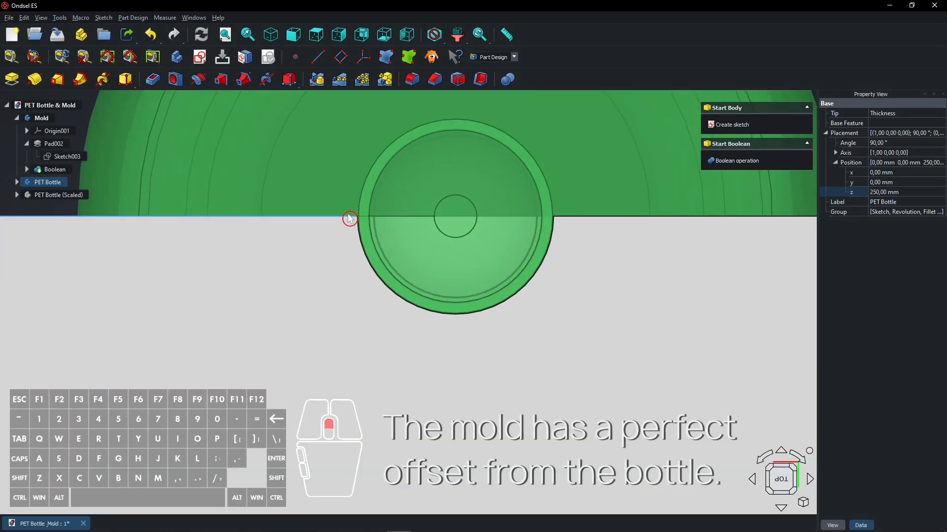
scroll("up", 3)
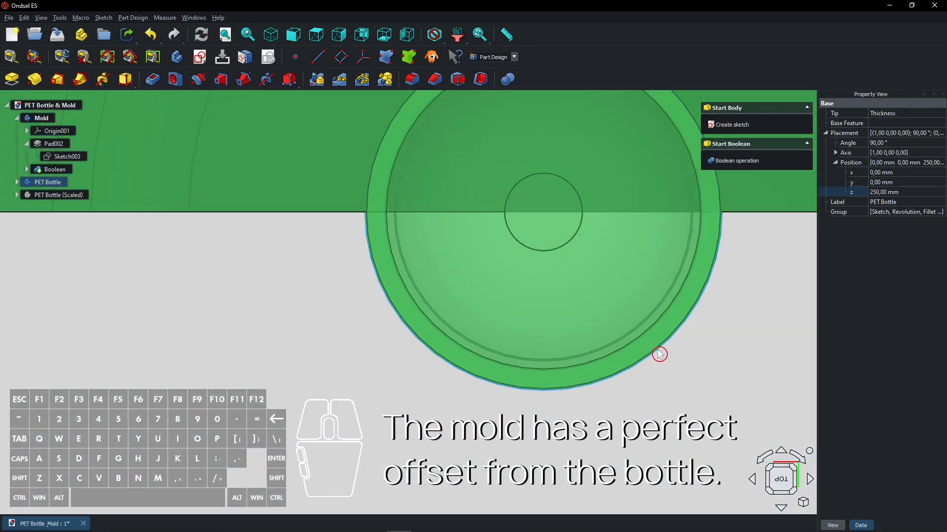